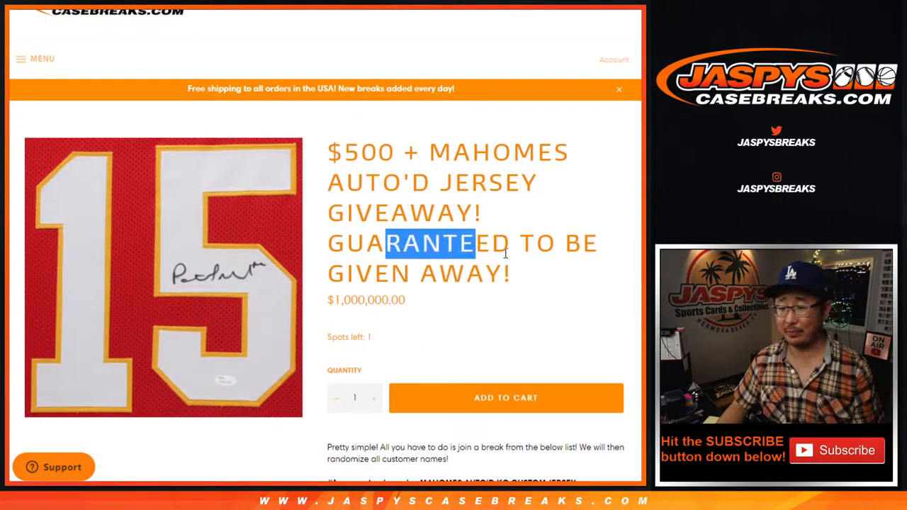
mouse_move(516, 296)
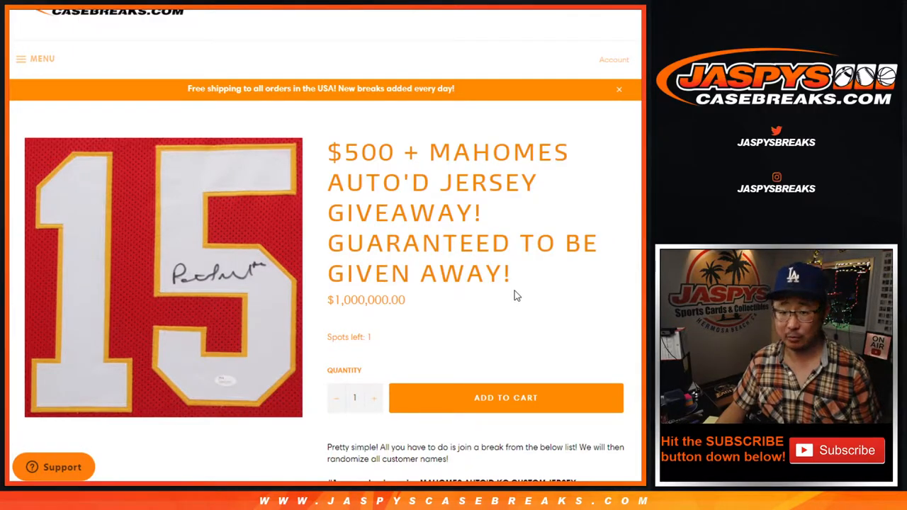
Scroll the $500 + Mahomes giveaway page through its ten prizes and qualifying breaks.
scroll(down, 3)
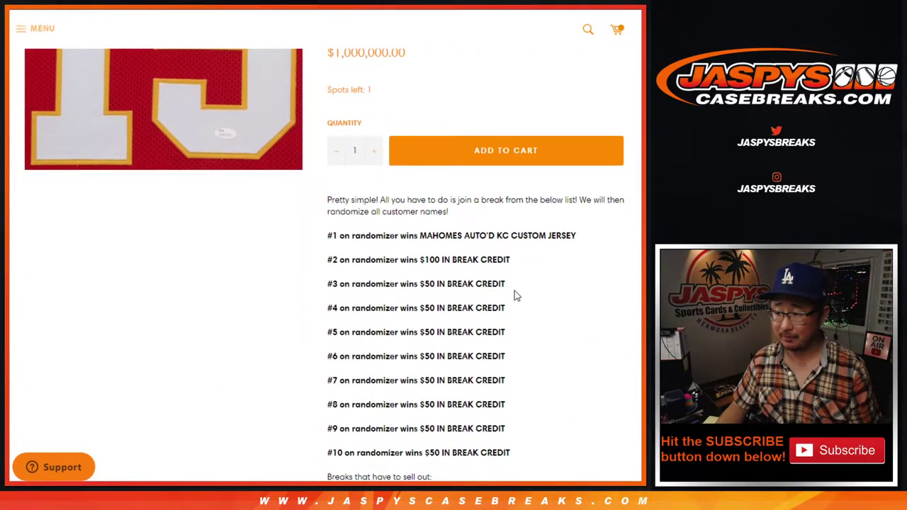
scroll(down, 3)
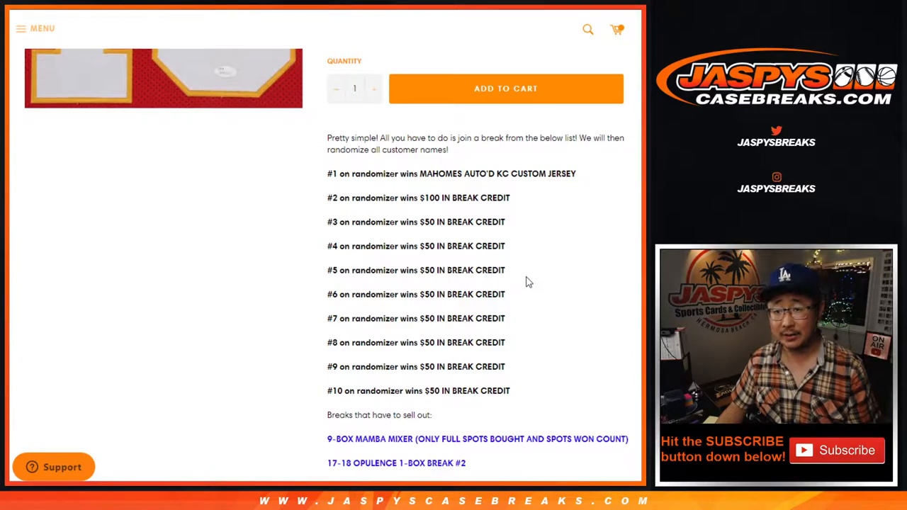
mouse_move(535, 253)
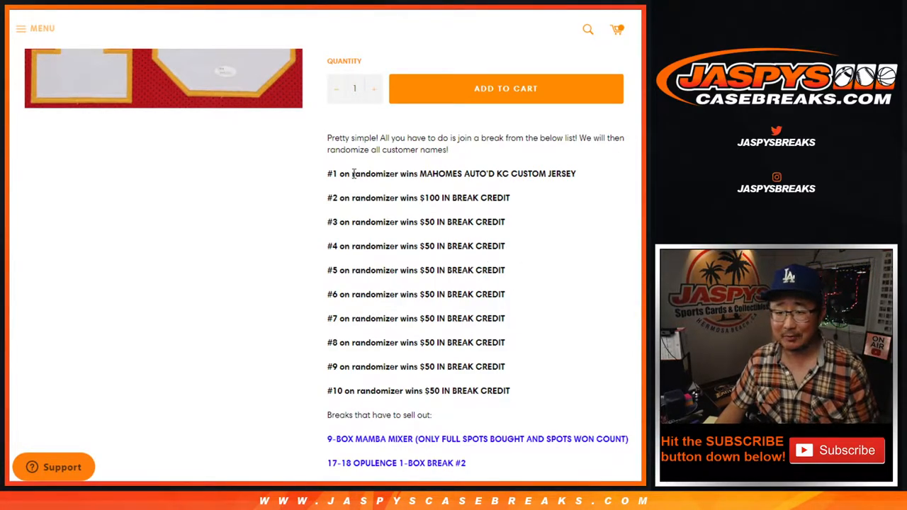
scroll(down, 3)
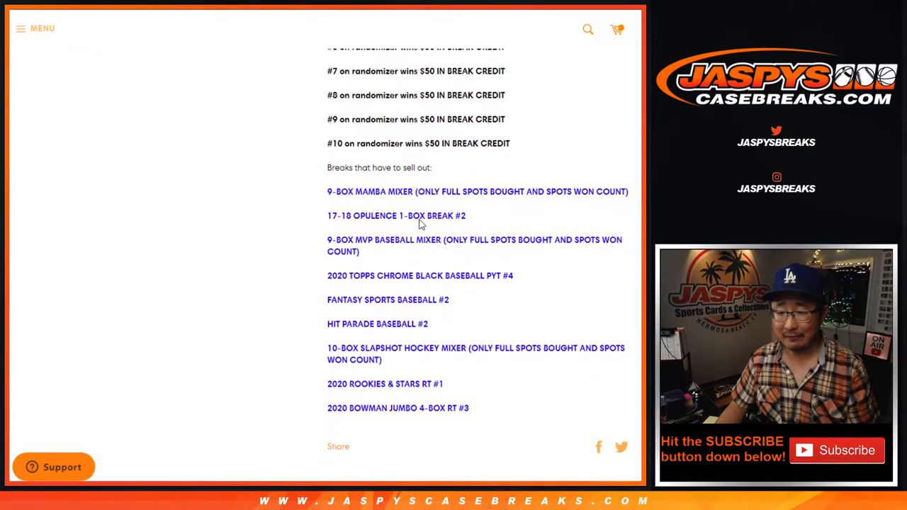
drag(355, 192, 489, 411)
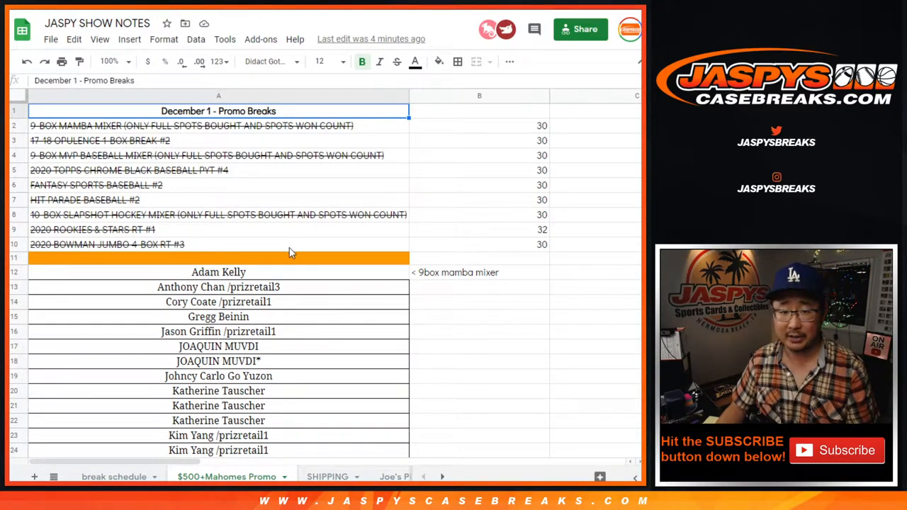
click(192, 125)
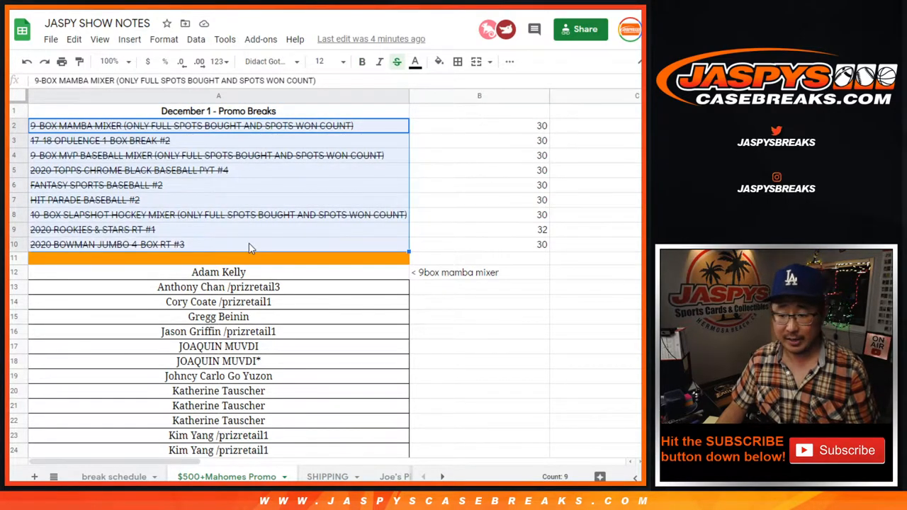
mouse_move(469, 129)
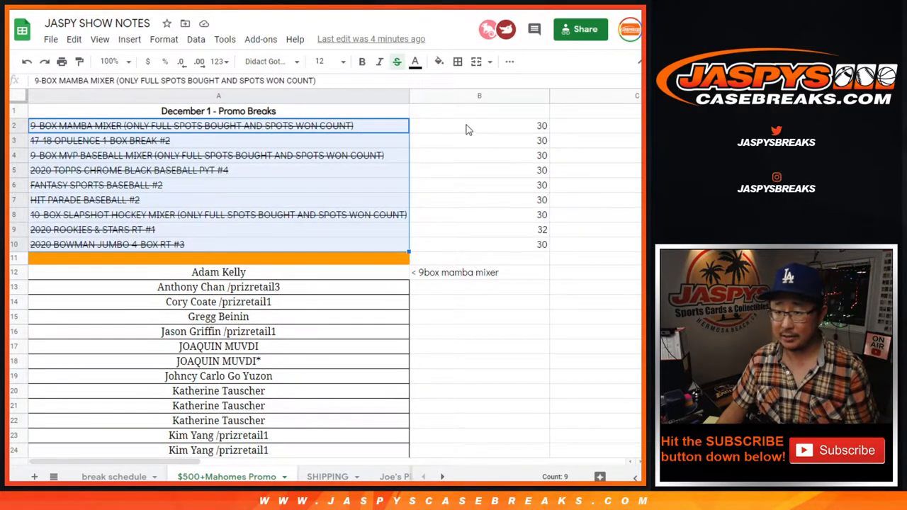
click(480, 126)
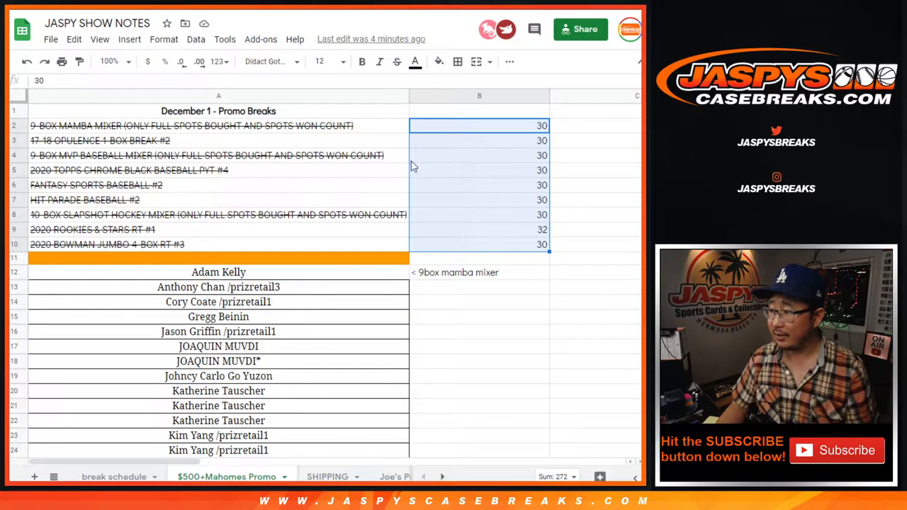
mouse_move(245, 274)
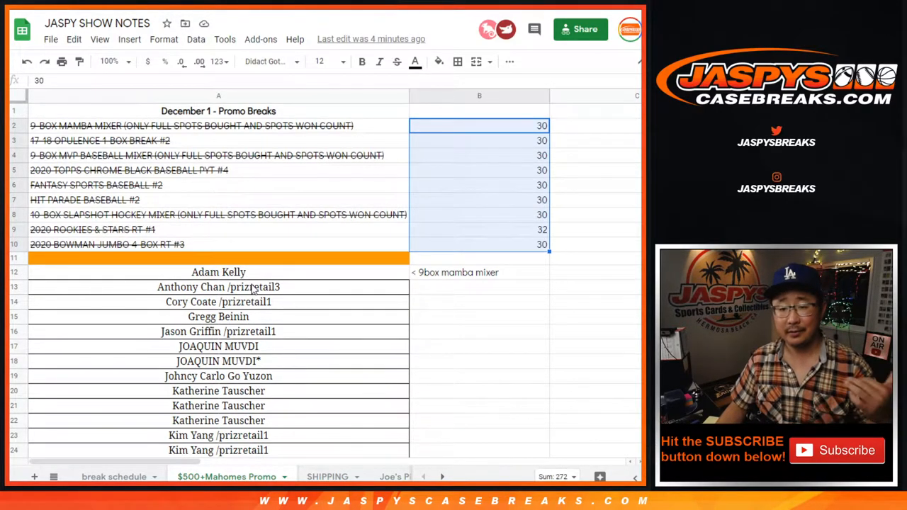
click(219, 287)
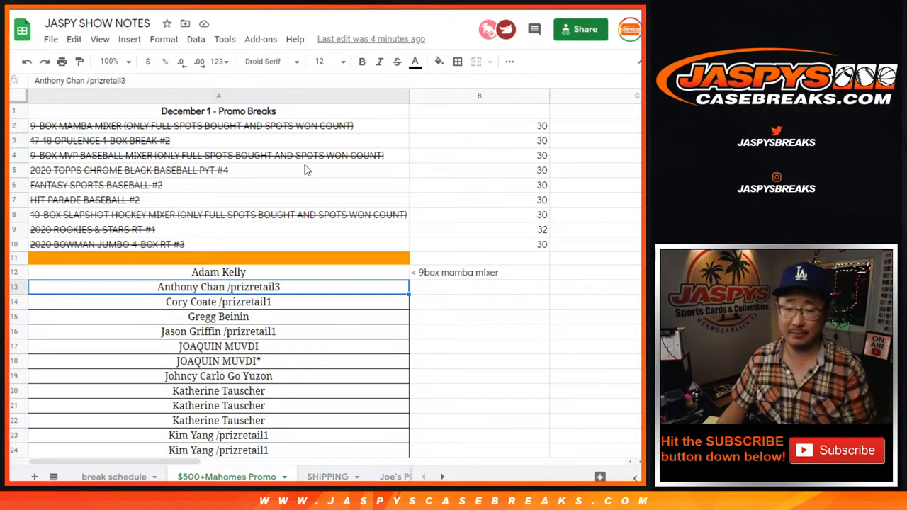
click(219, 272)
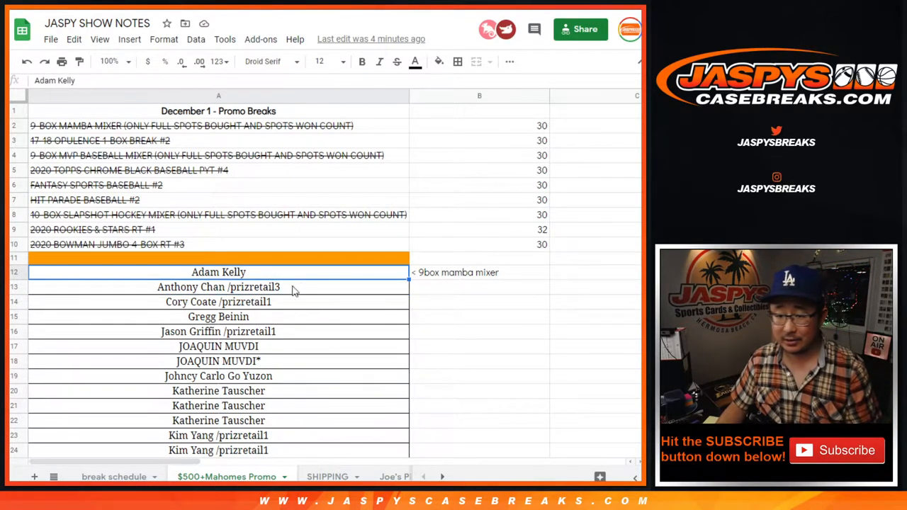
click(479, 126)
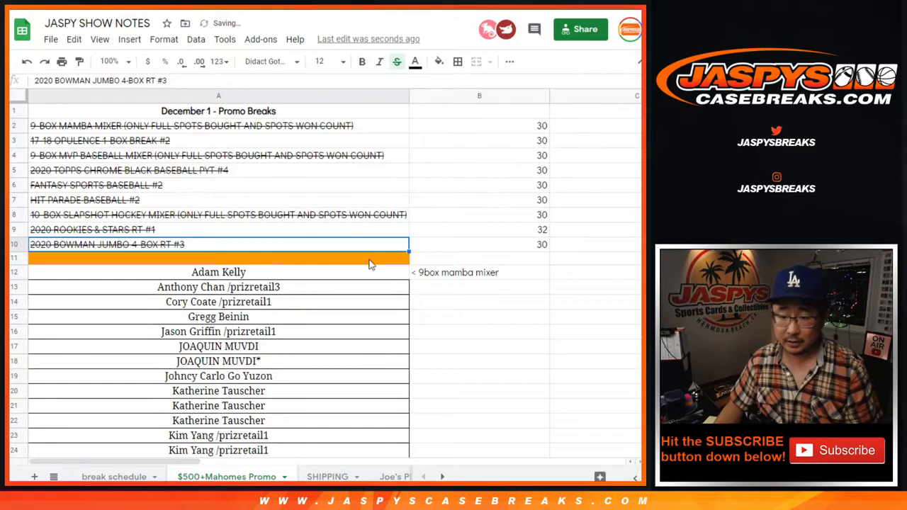
scroll(down, 3)
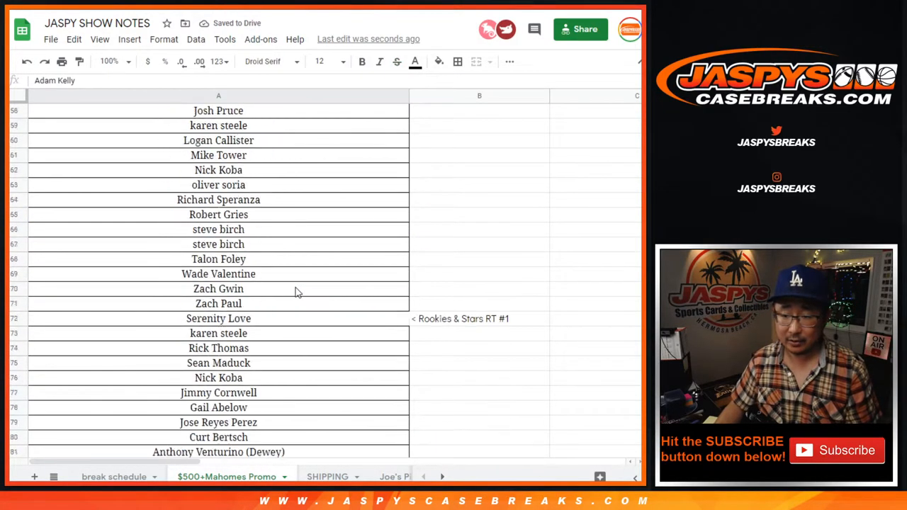
scroll(down, 3)
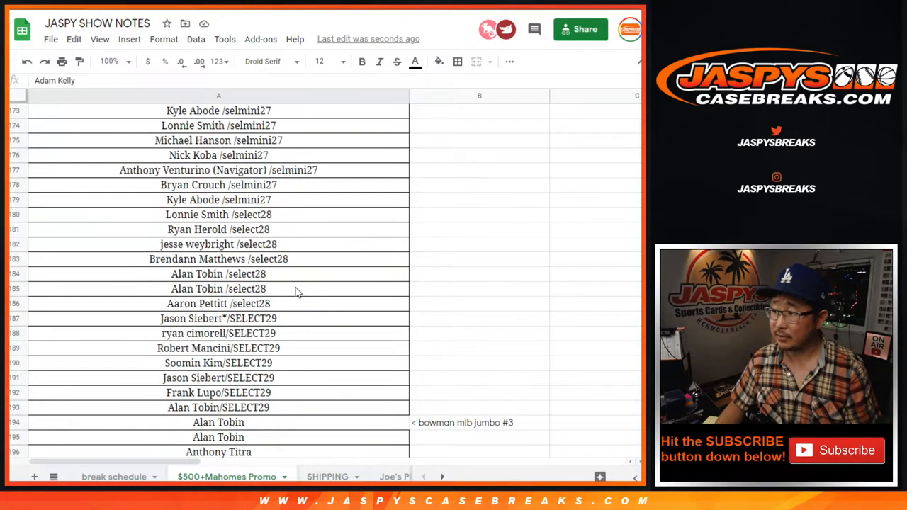
scroll(down, 3)
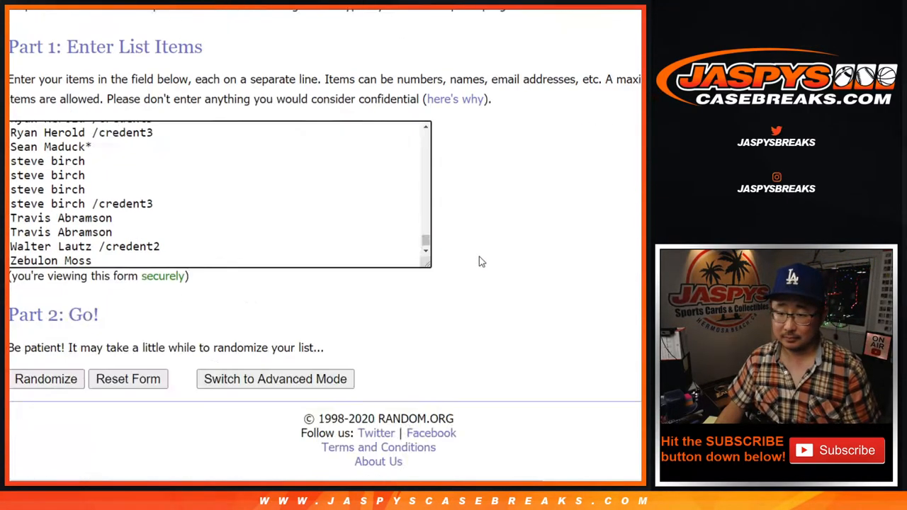
Scroll the RANDOM.ORG Part 1 list field to check the participant names.
scroll(up, 3)
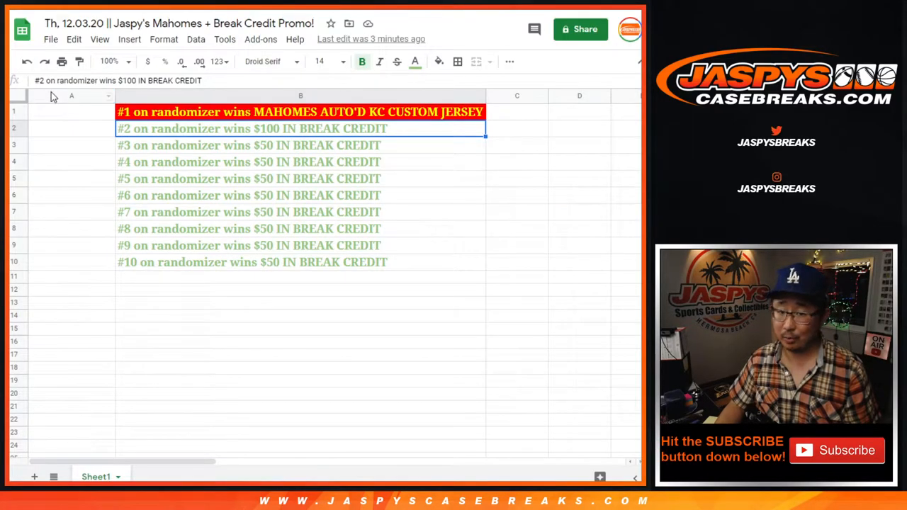
Select cell A1 and the first prize rows beside the prize list.
click(71, 95)
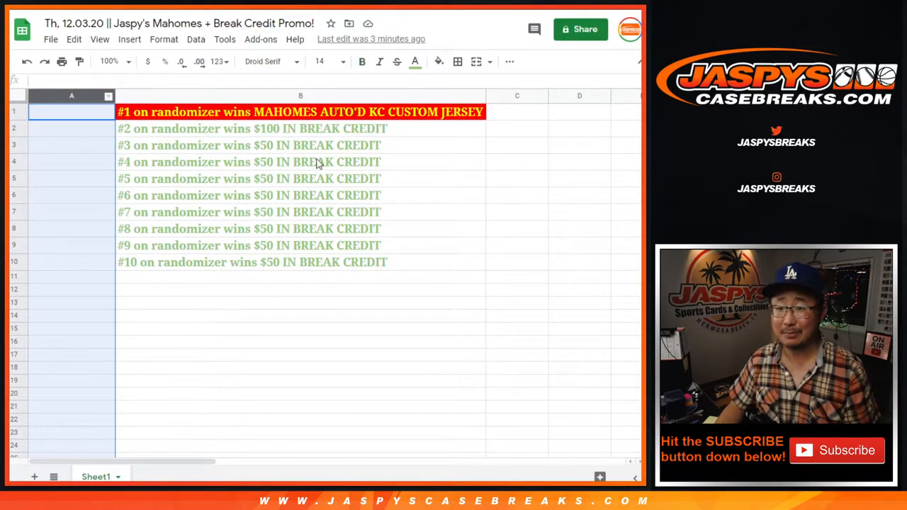
mouse_move(179, 175)
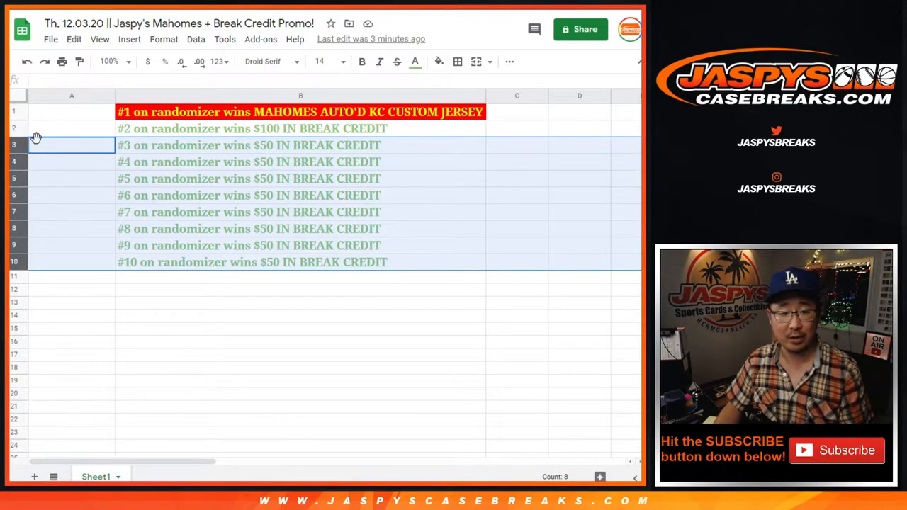
mouse_move(149, 148)
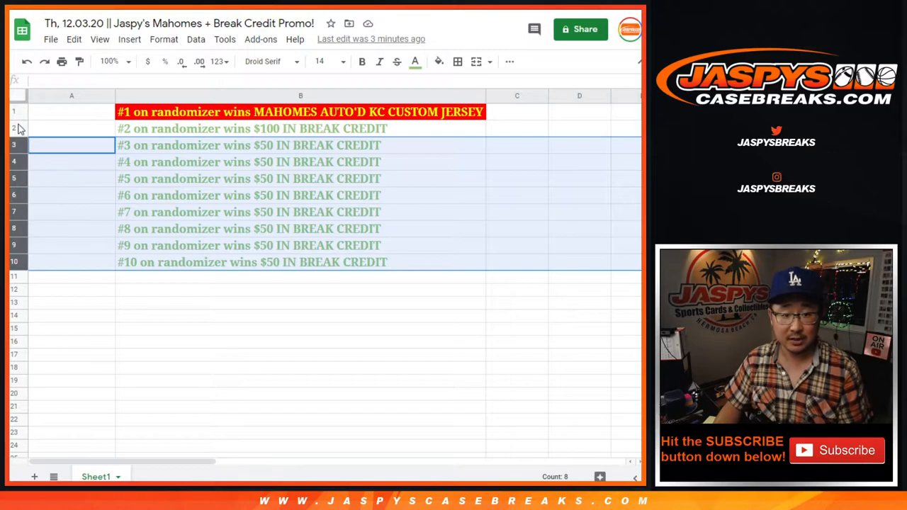
click(71, 128)
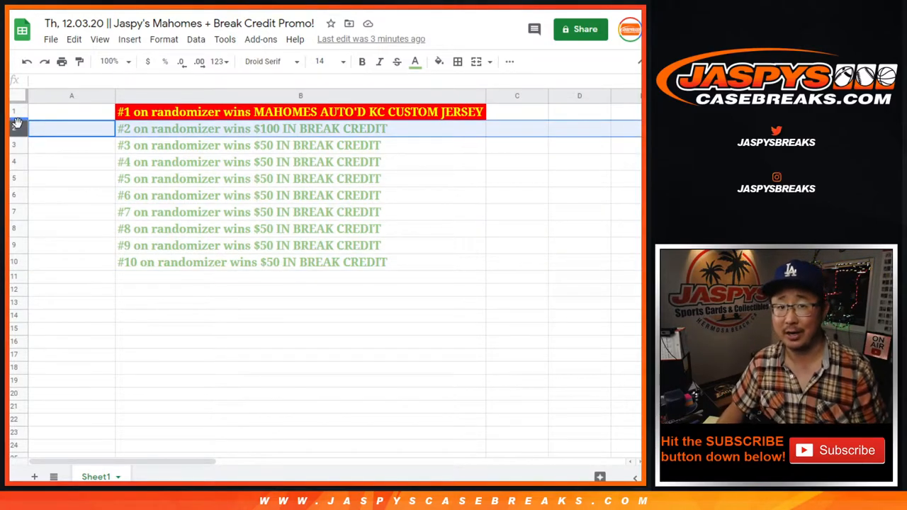
click(71, 111)
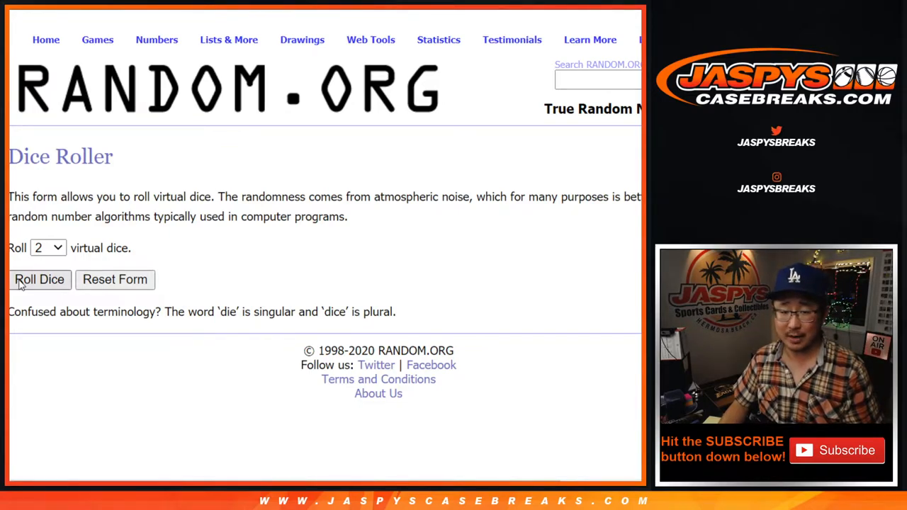
Return to the List Randomizer results and click Again repeatedly until seven shuffles.
click(39, 280)
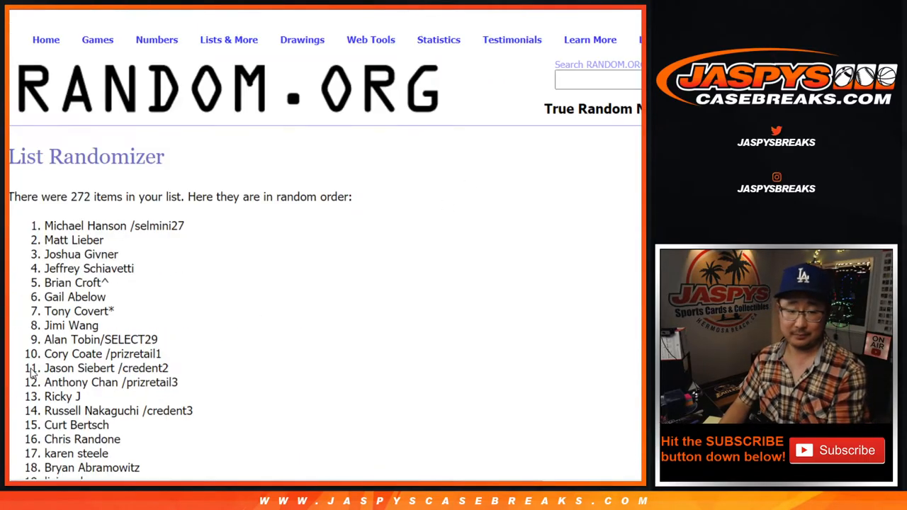
scroll(down, 3)
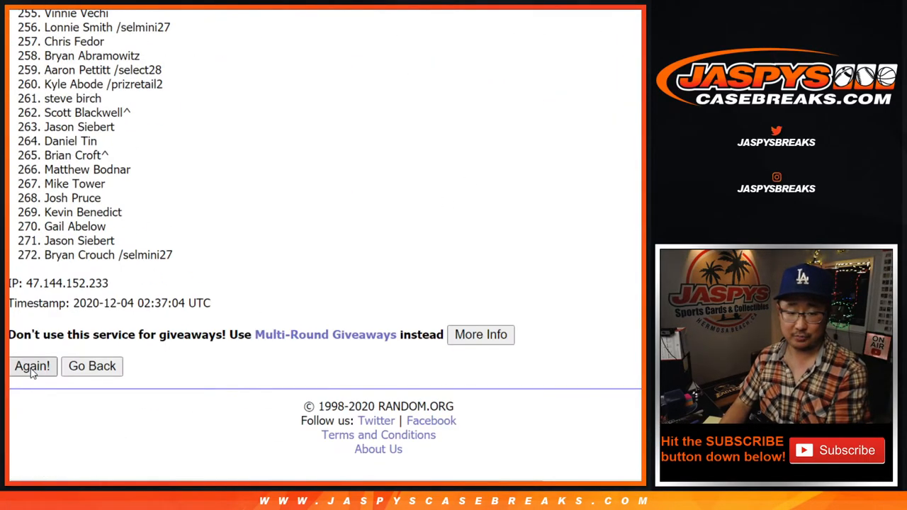
click(32, 366)
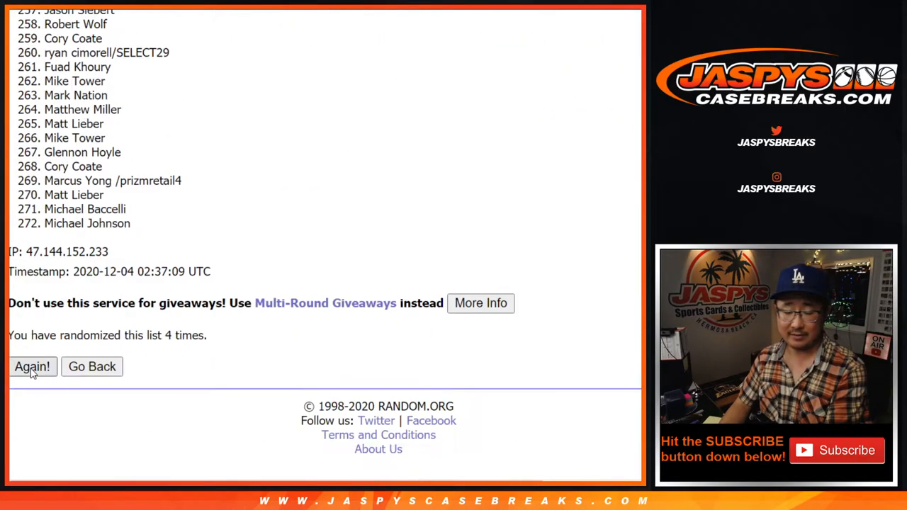
click(32, 368)
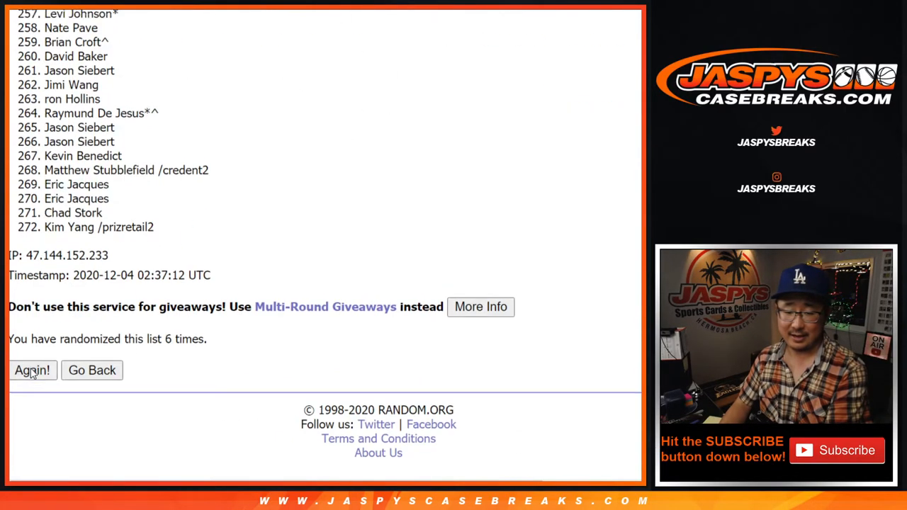
click(31, 370)
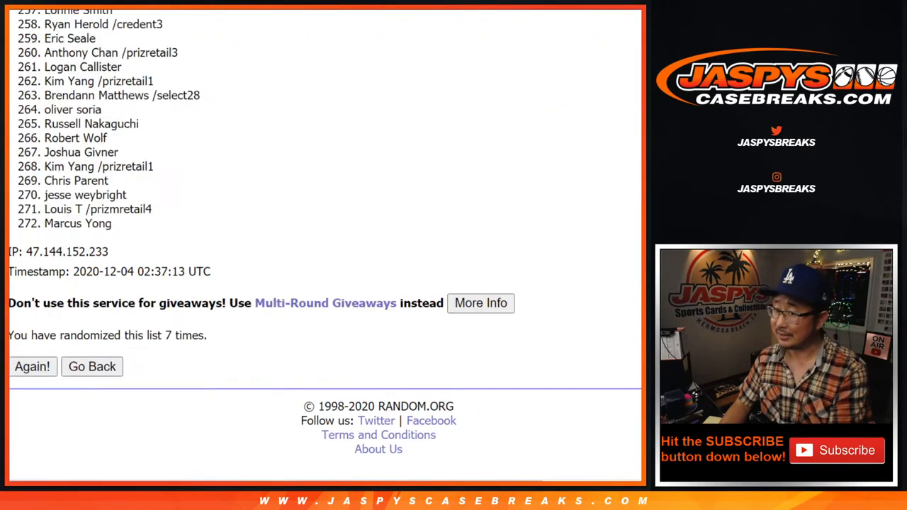
double_click(177, 335)
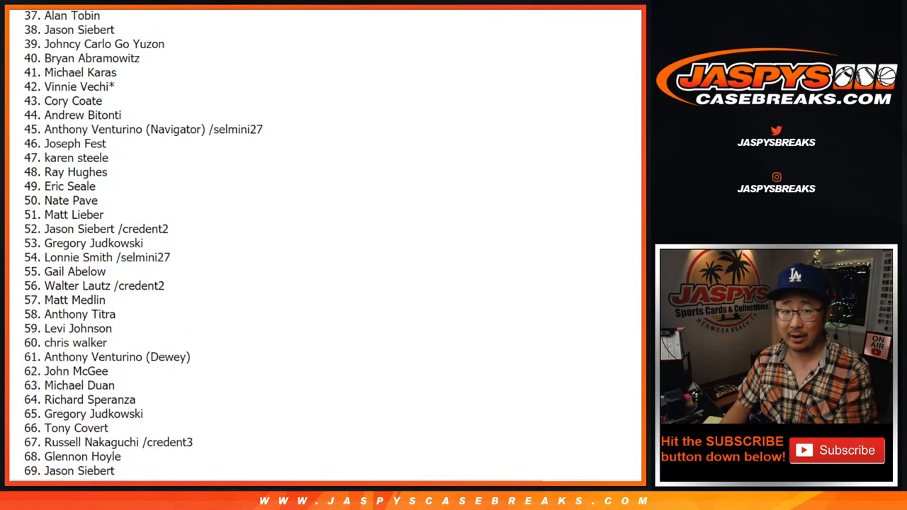
scroll(up, 3)
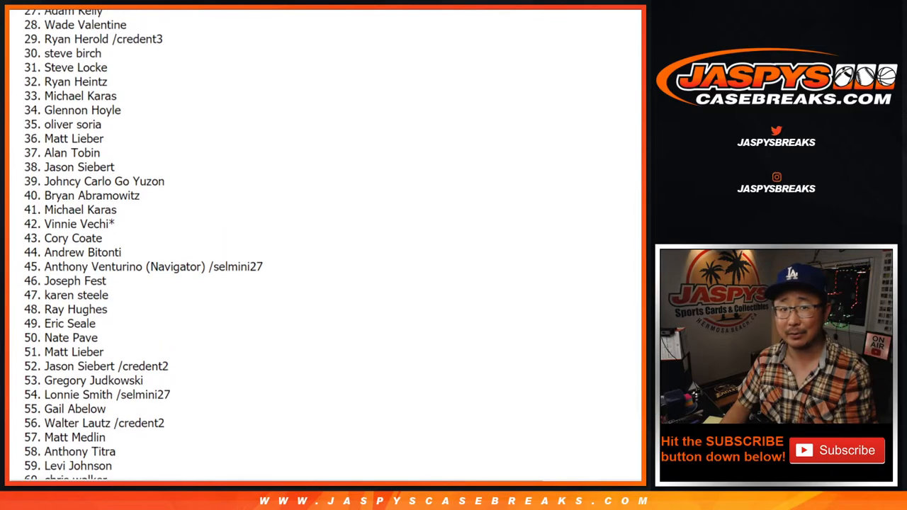
scroll(up, 3)
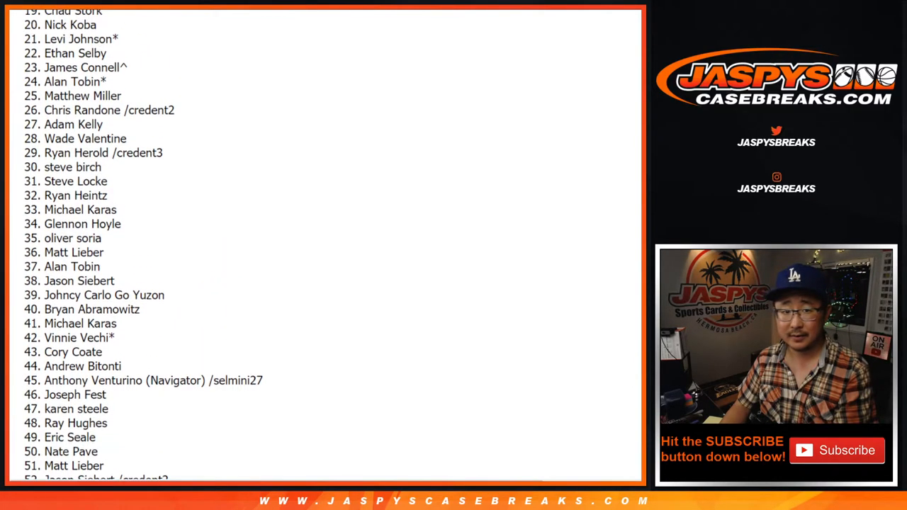
scroll(up, 3)
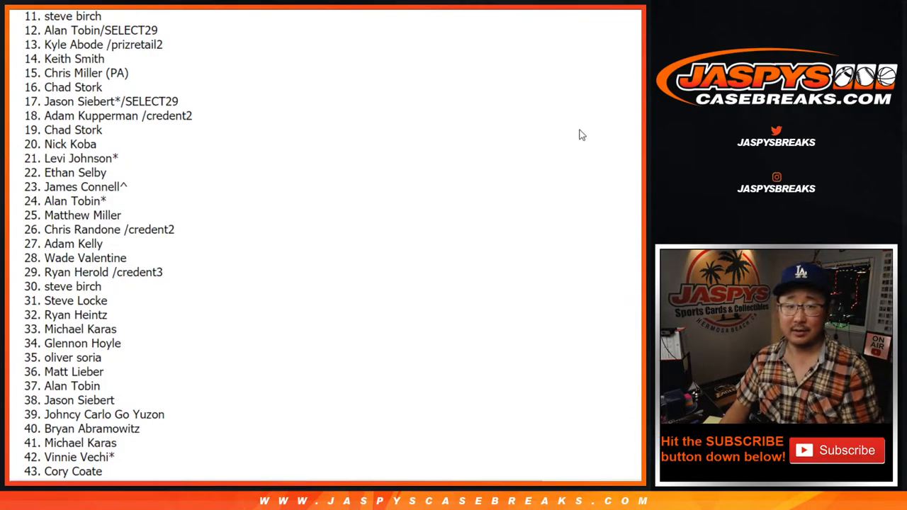
scroll(up, 3)
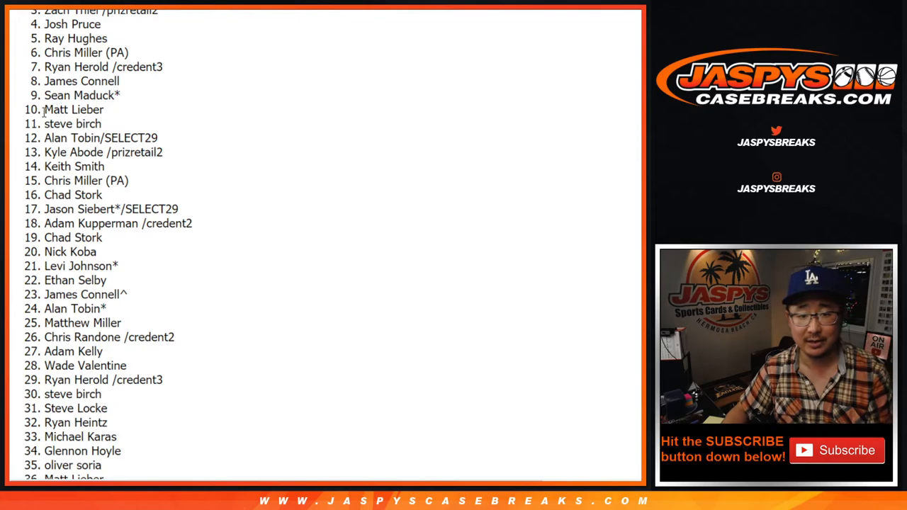
mouse_move(600, 39)
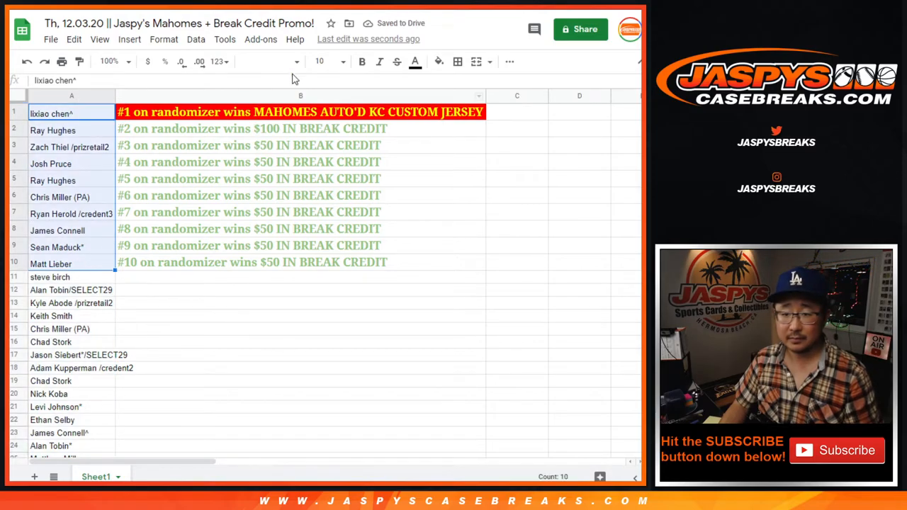
click(337, 61)
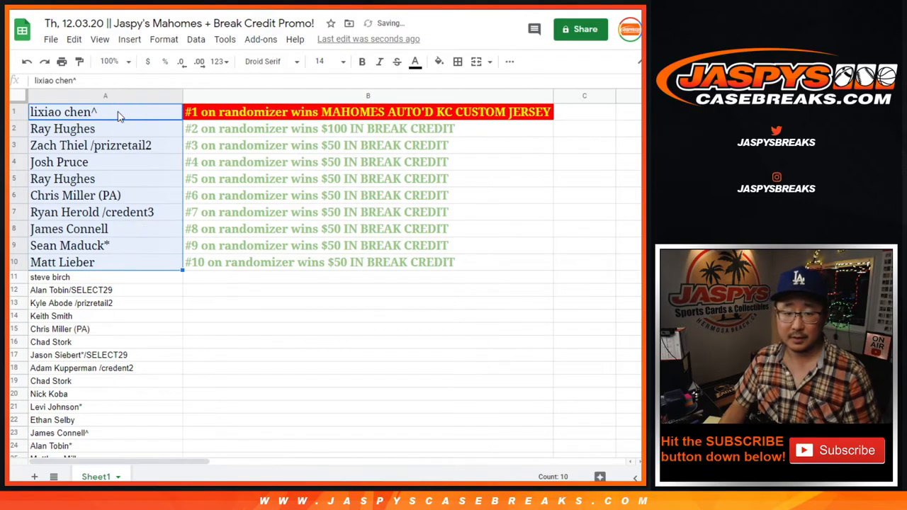
click(91, 145)
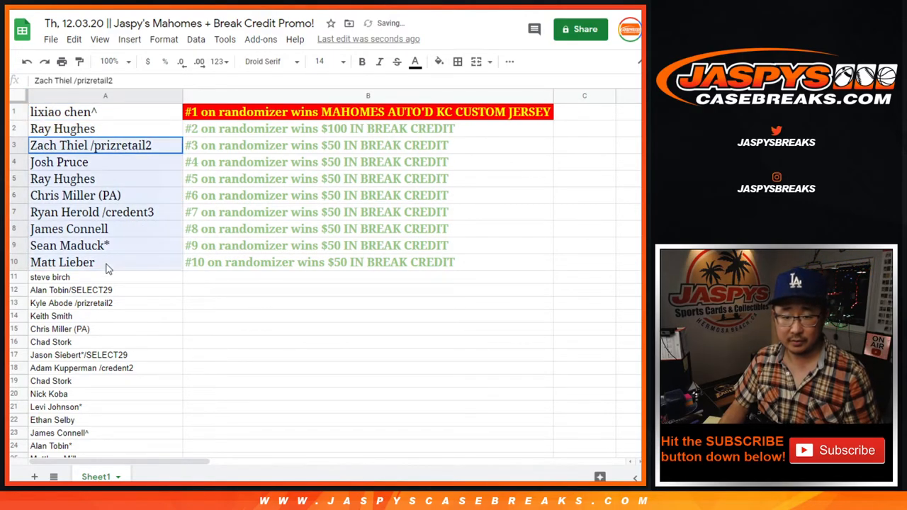